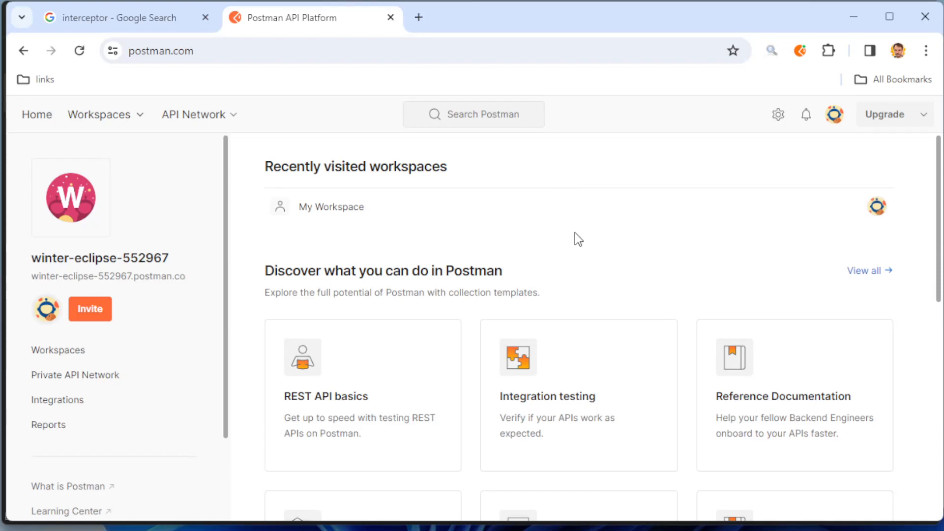
mouse_move(627, 190)
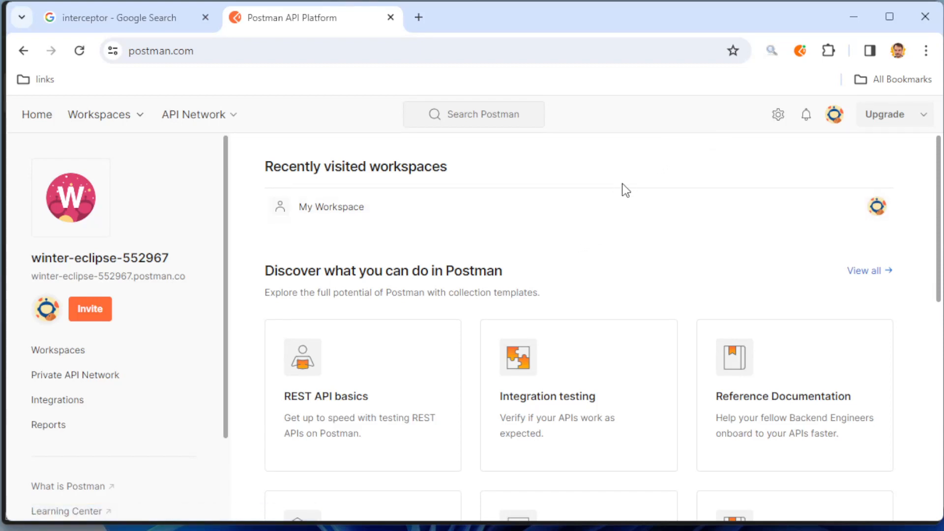
mouse_move(779, 73)
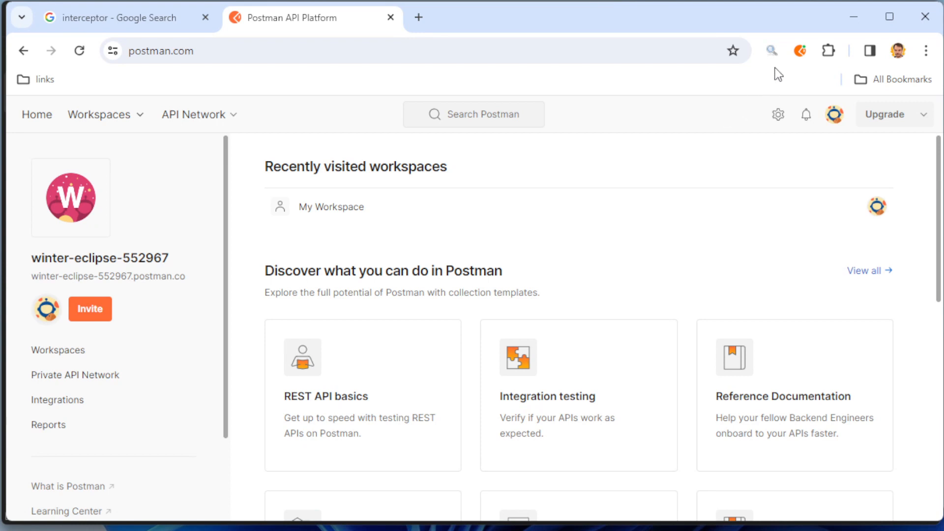
Step: Limit Interceptor capture to GET requests via the All Methods filter
click(800, 51)
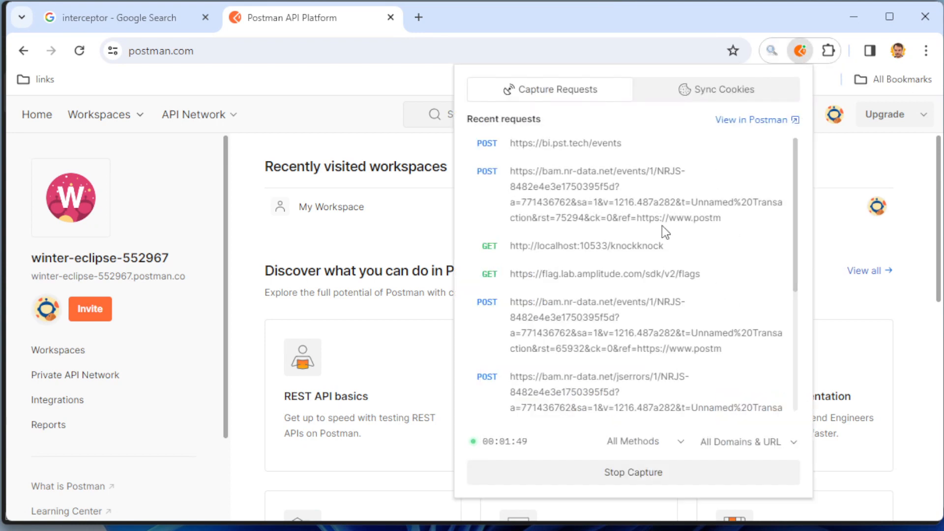
mouse_move(677, 449)
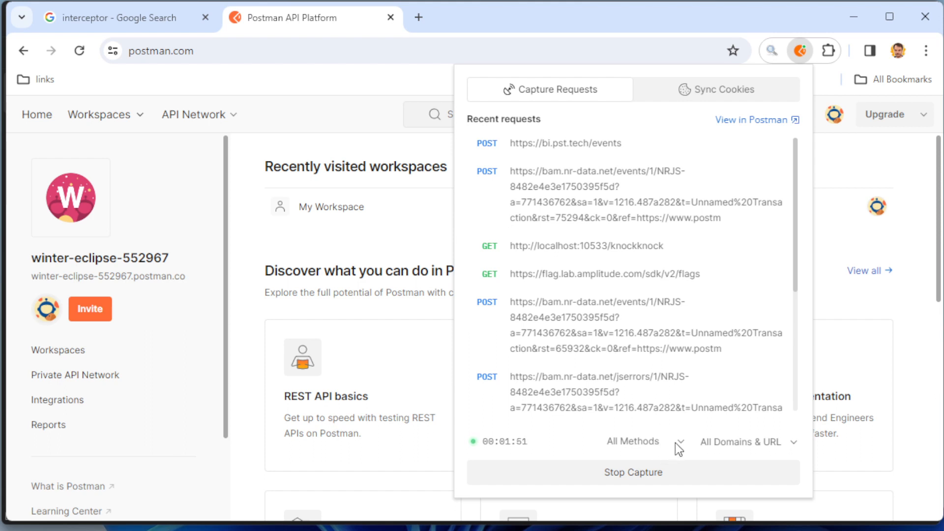
click(645, 440)
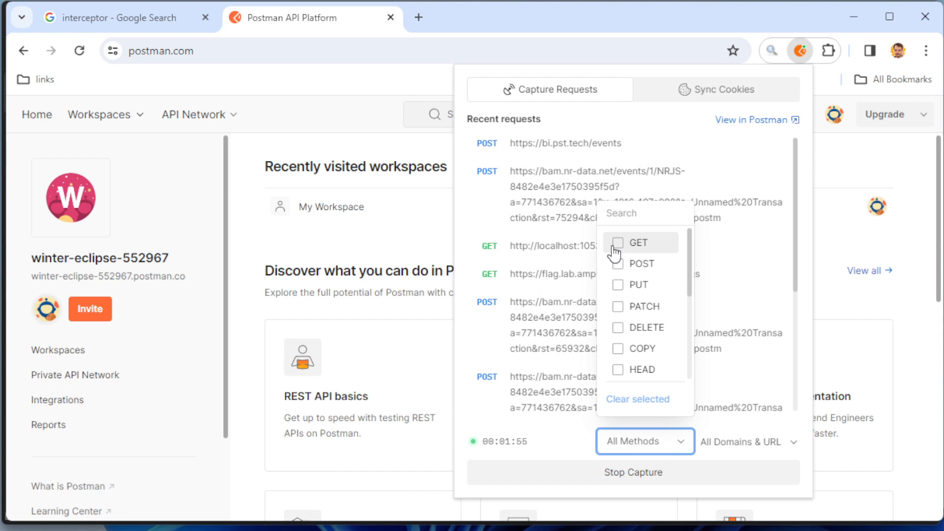
mouse_move(624, 286)
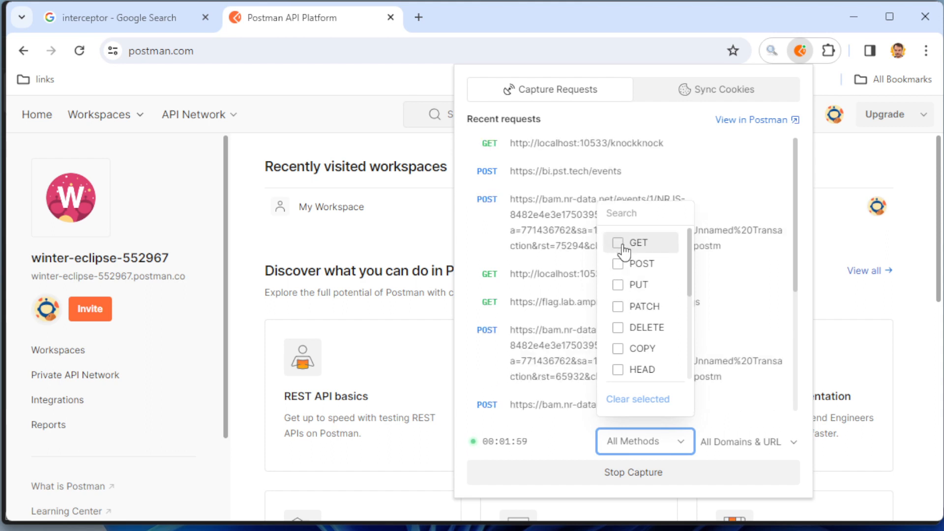
click(618, 242)
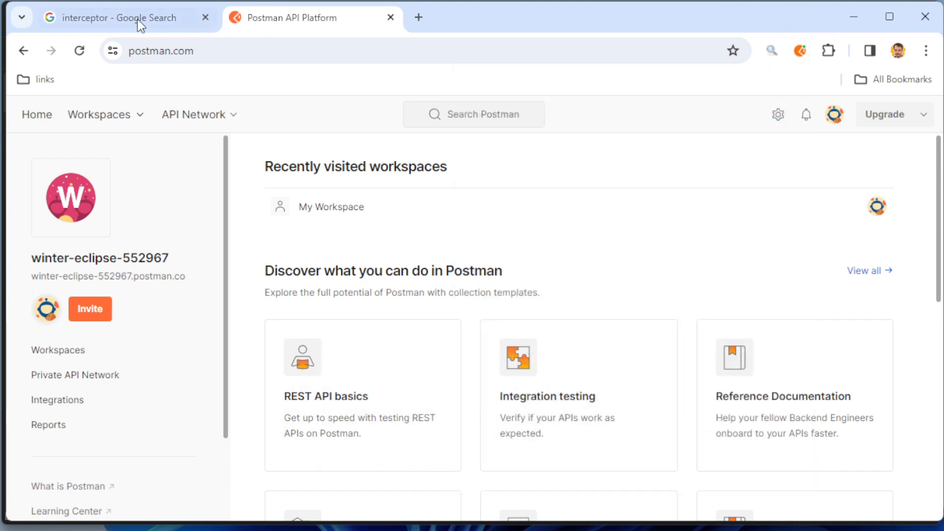
Step: Reload the page, then switch the method filter from GET to POST
click(79, 50)
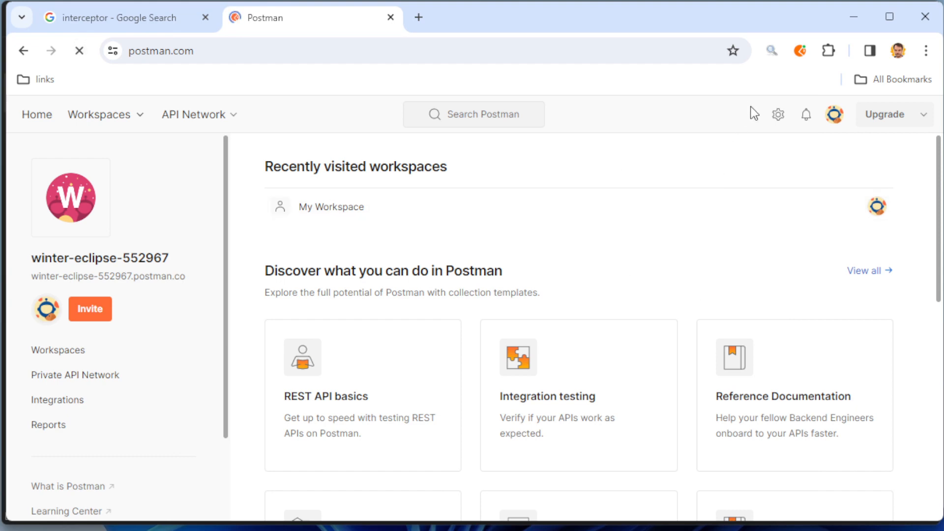
click(800, 50)
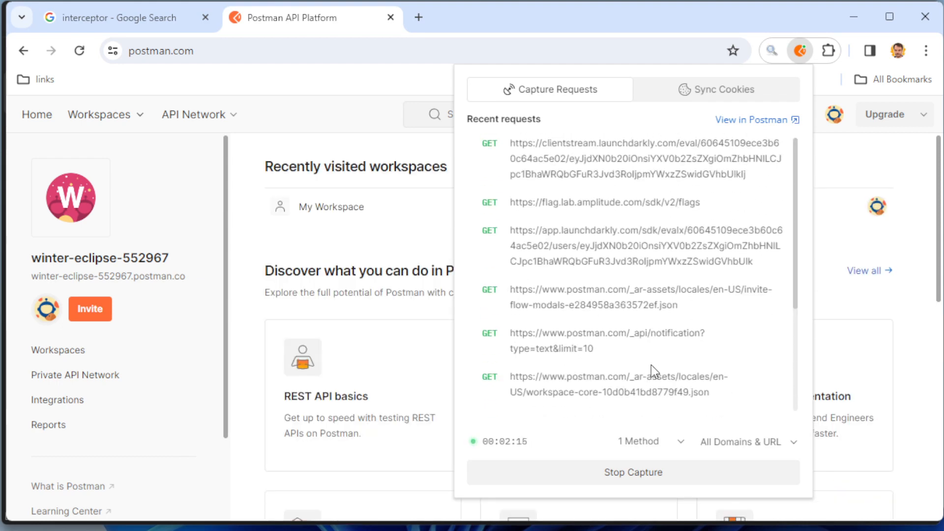
mouse_move(567, 328)
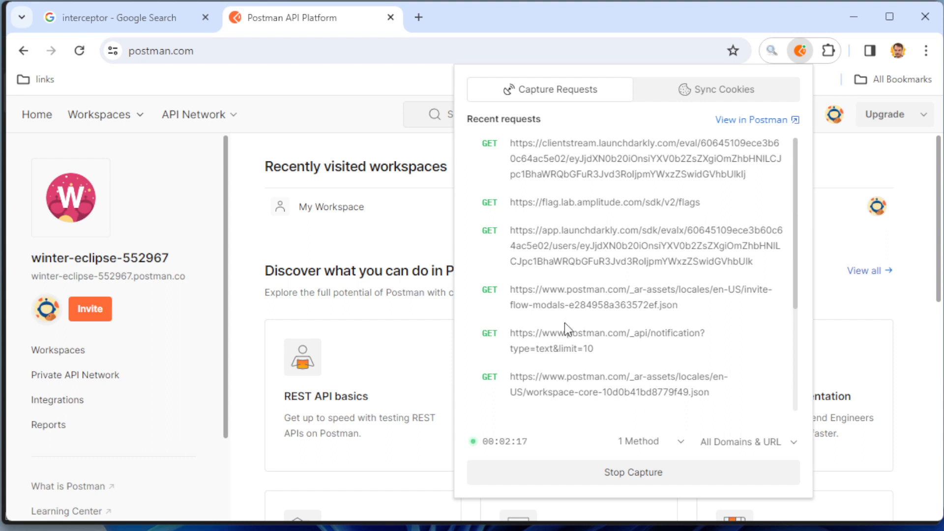
click(650, 441)
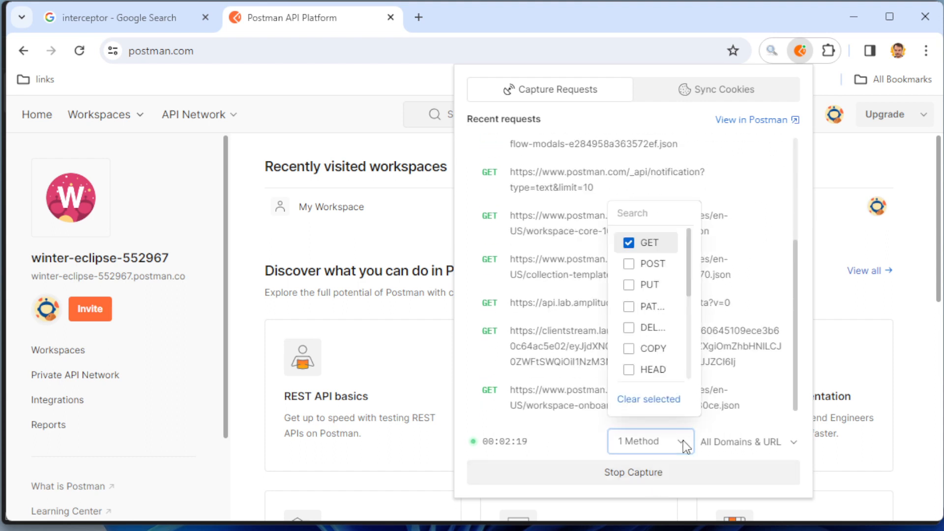
click(628, 242)
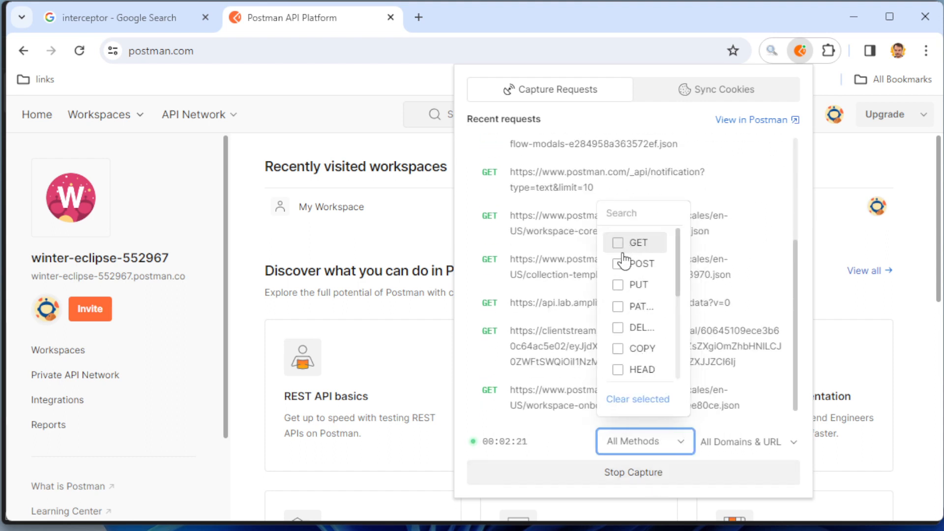
click(618, 264)
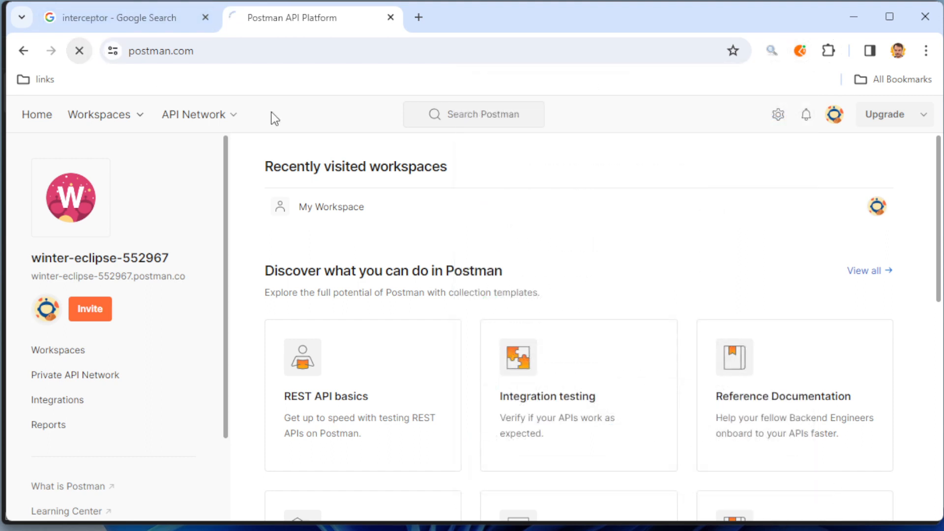
Step: Reopen the capture list and review the POST requests to events.gw.postman.com
click(799, 50)
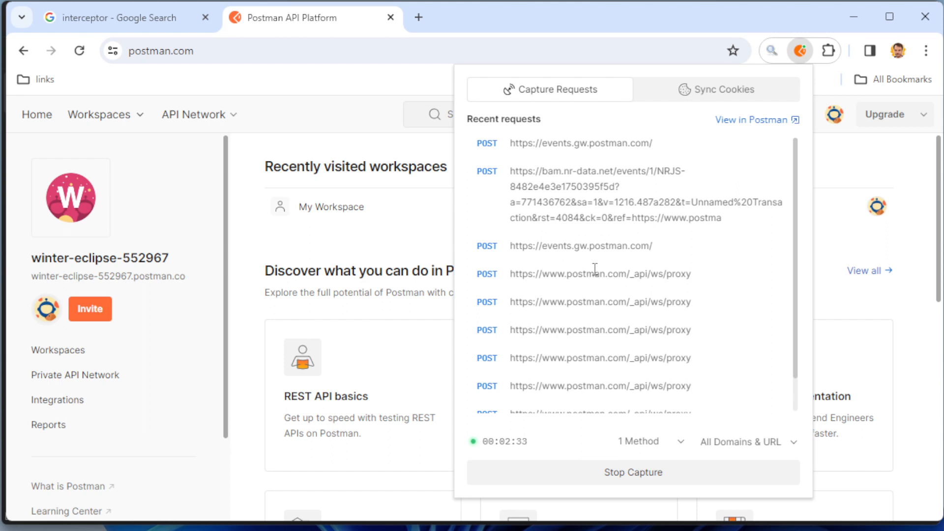
mouse_move(544, 246)
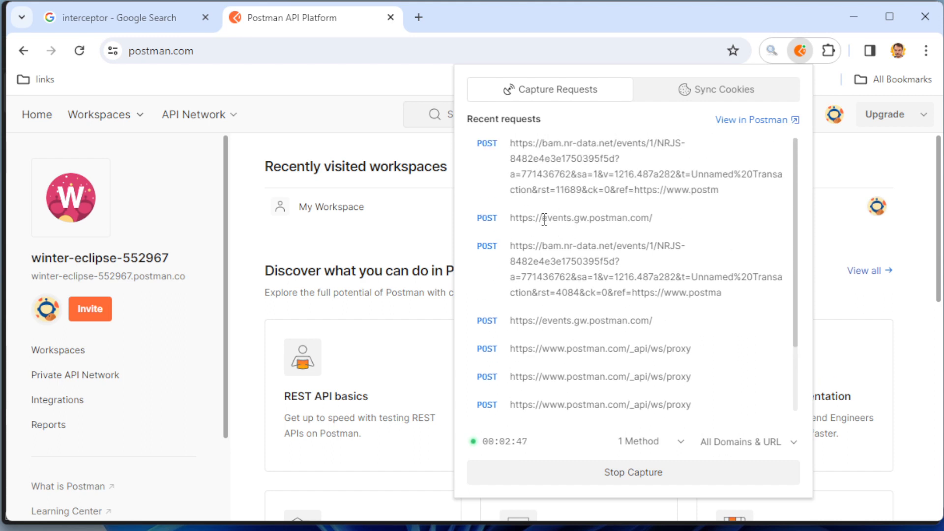
double_click(565, 218)
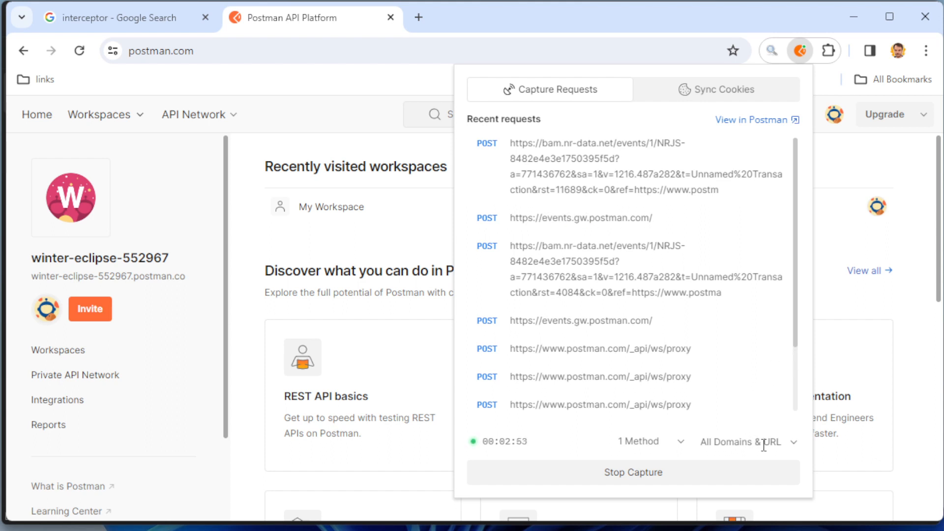
Step: Add a URL filter requiring events.gw alongside the POST-only method filter
click(747, 442)
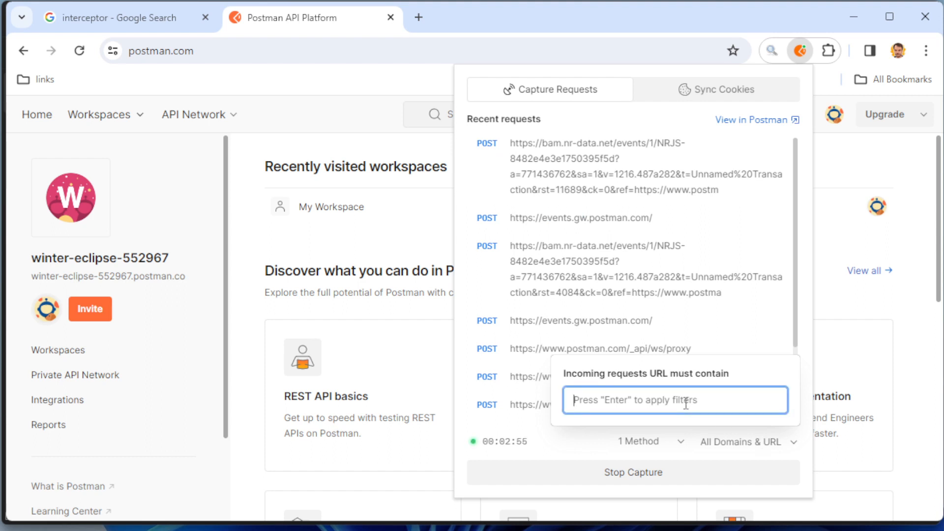
text(events.gw)
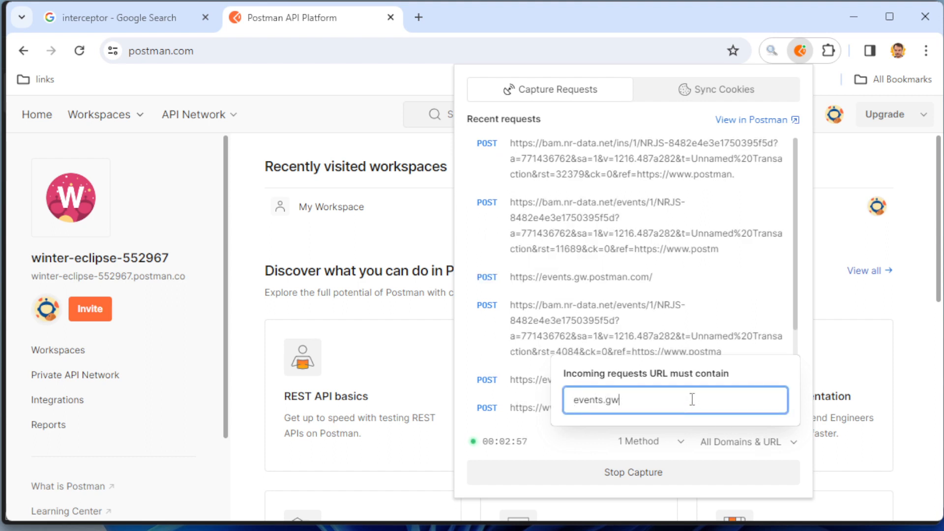
mouse_move(680, 397)
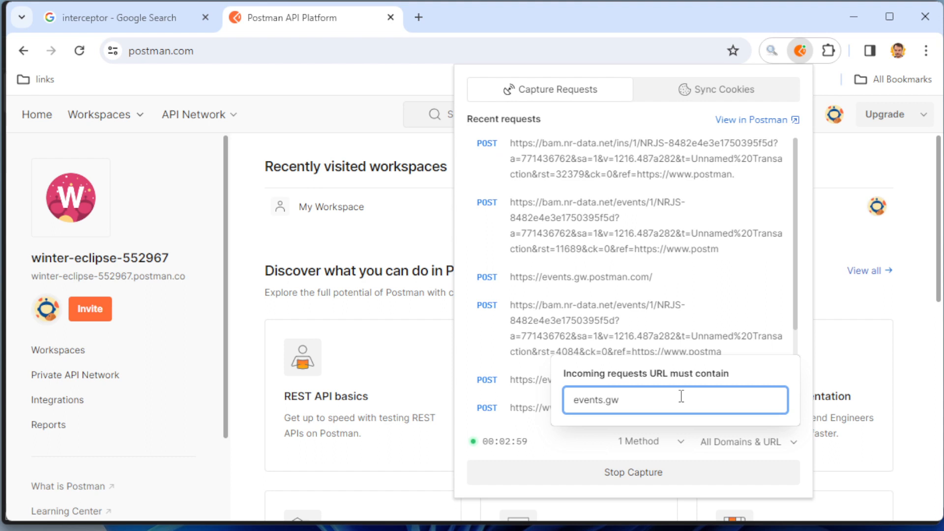
key(Enter)
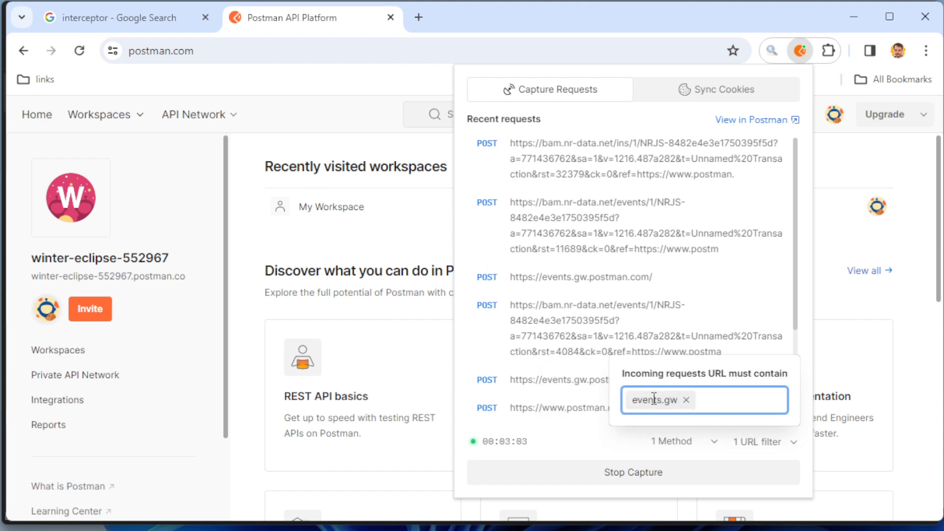
mouse_move(648, 385)
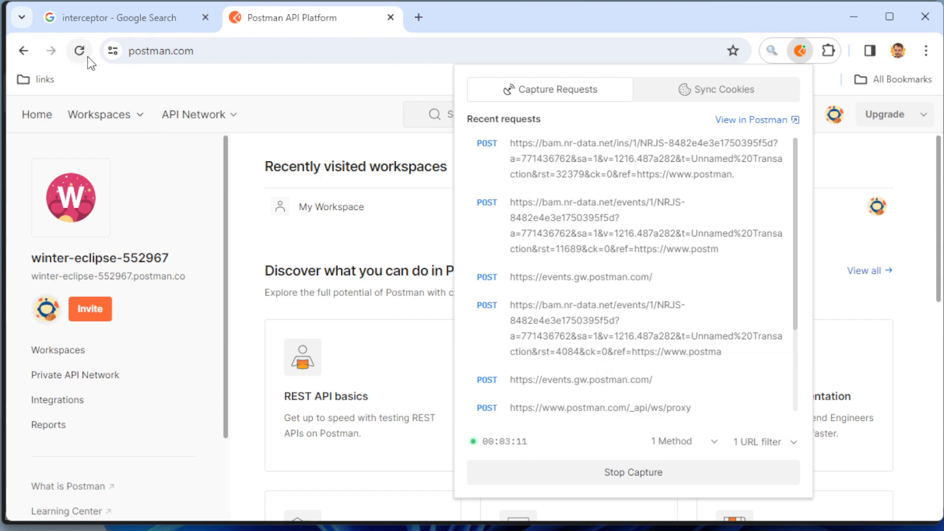
Step: Reload the Postman page and reopen the capture list with both filters active
click(79, 51)
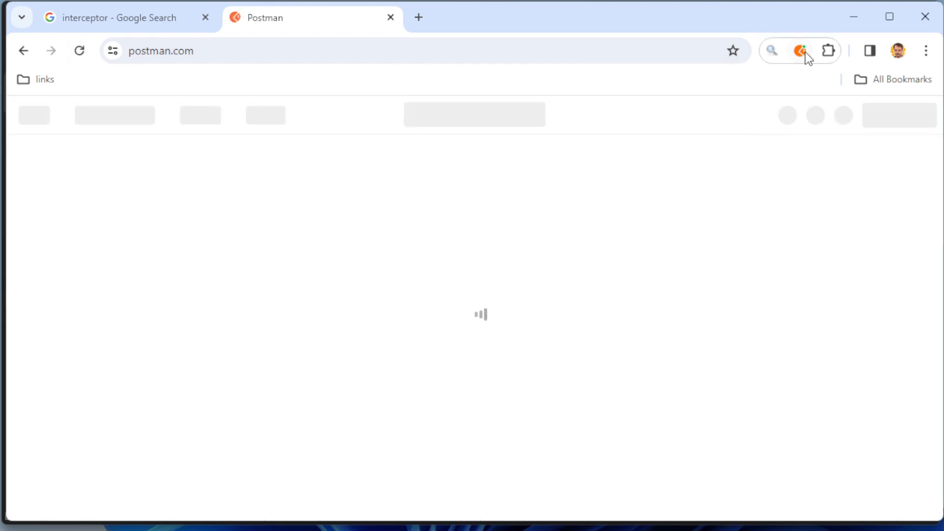
click(801, 50)
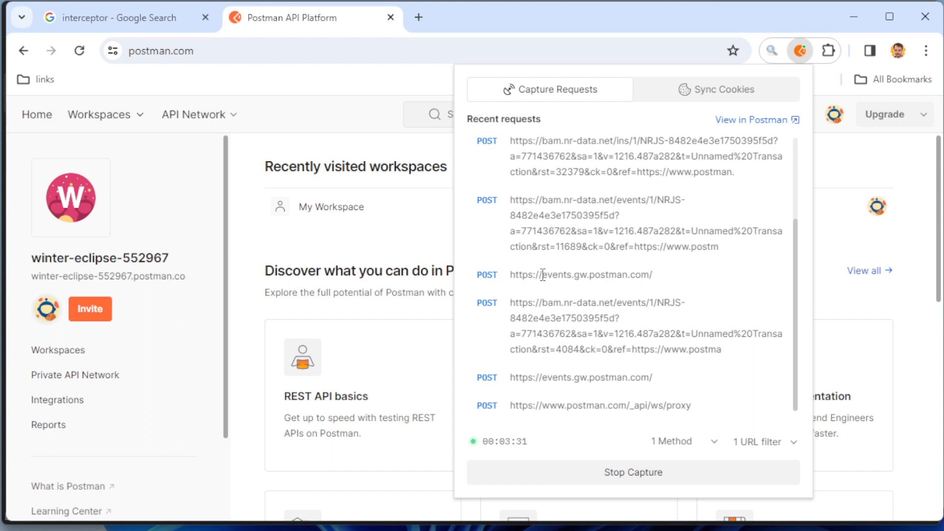
Step: Change the URL filter to events.gw.postman.com and reload the page
double_click(580, 274)
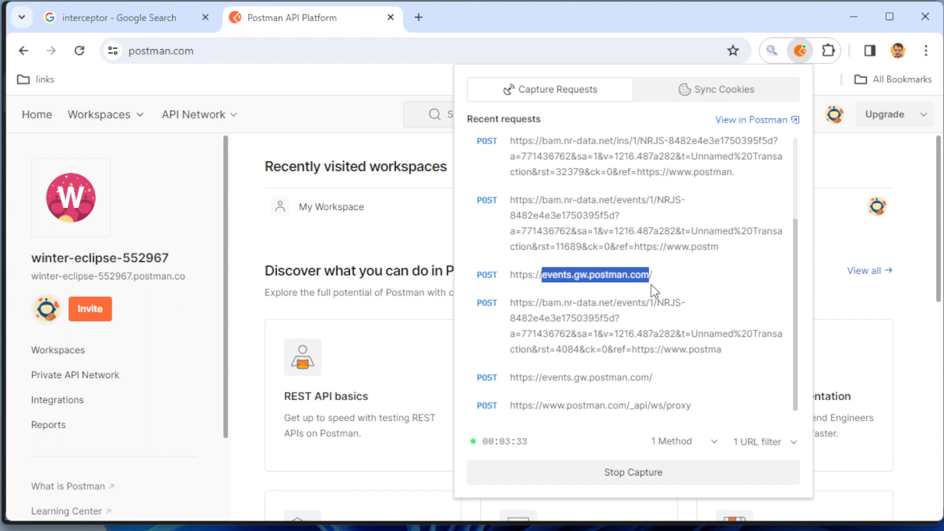
mouse_move(697, 295)
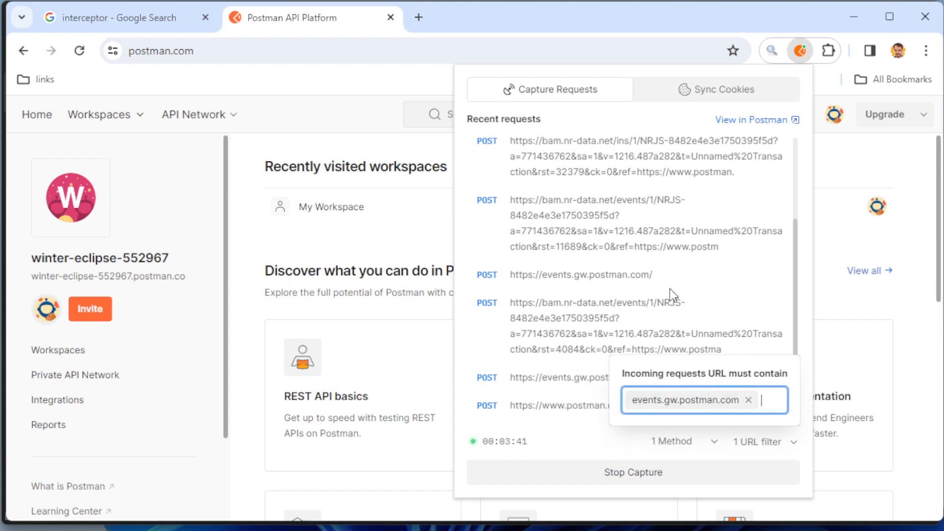
mouse_move(652, 273)
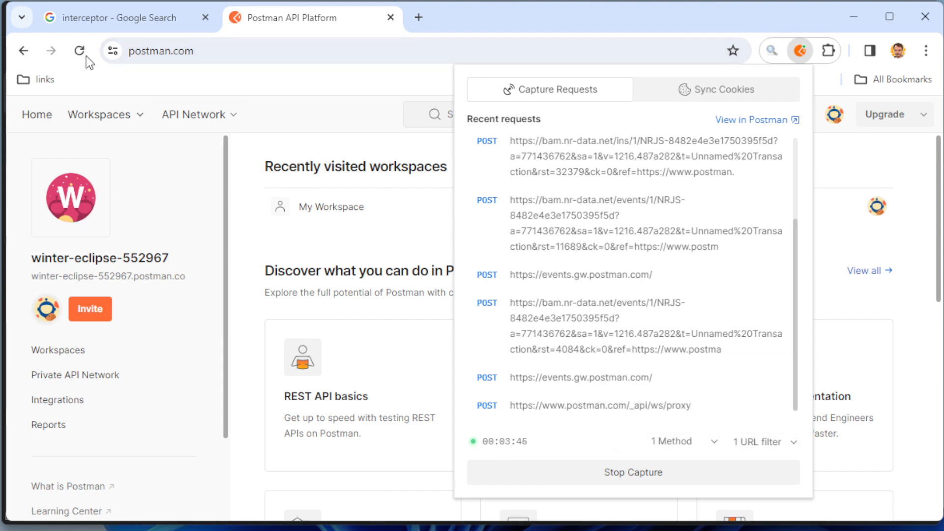
click(78, 51)
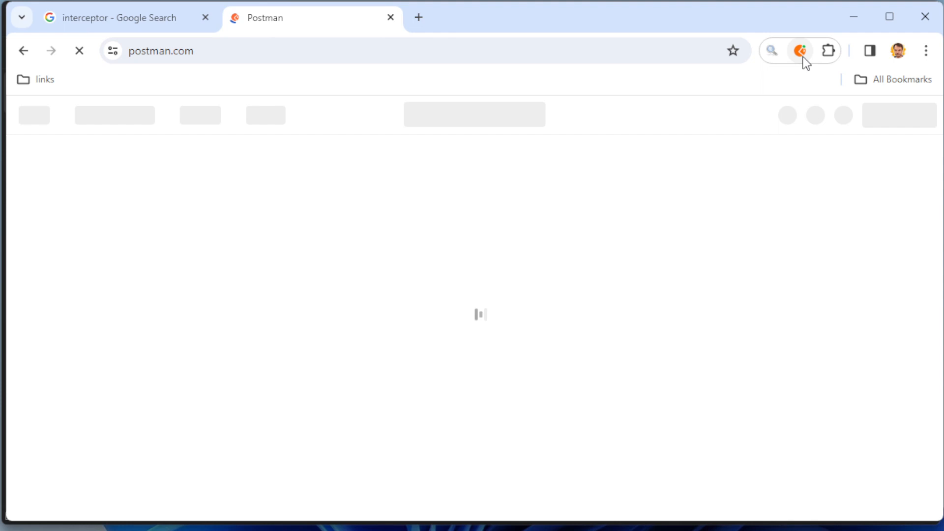
Step: Reopen the capture list to see fresh POST requests to events.gw.postman.com
click(800, 50)
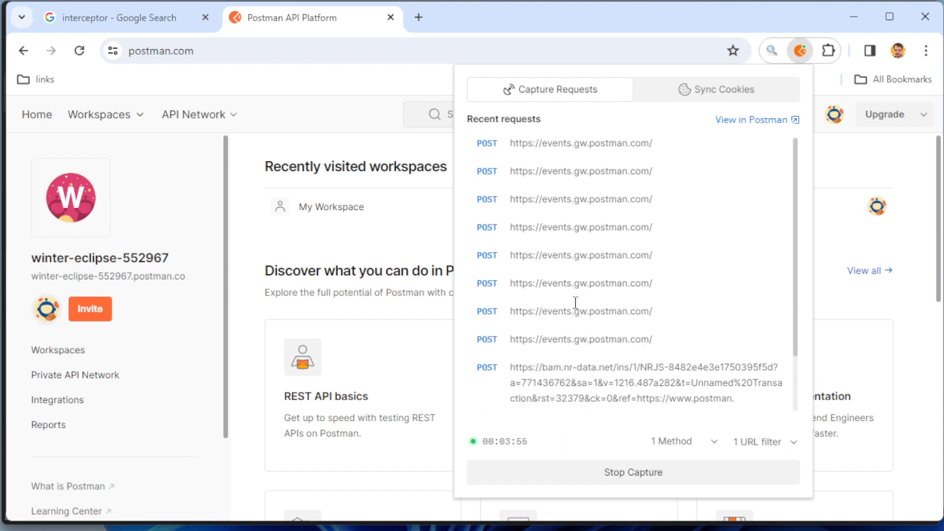
mouse_move(605, 161)
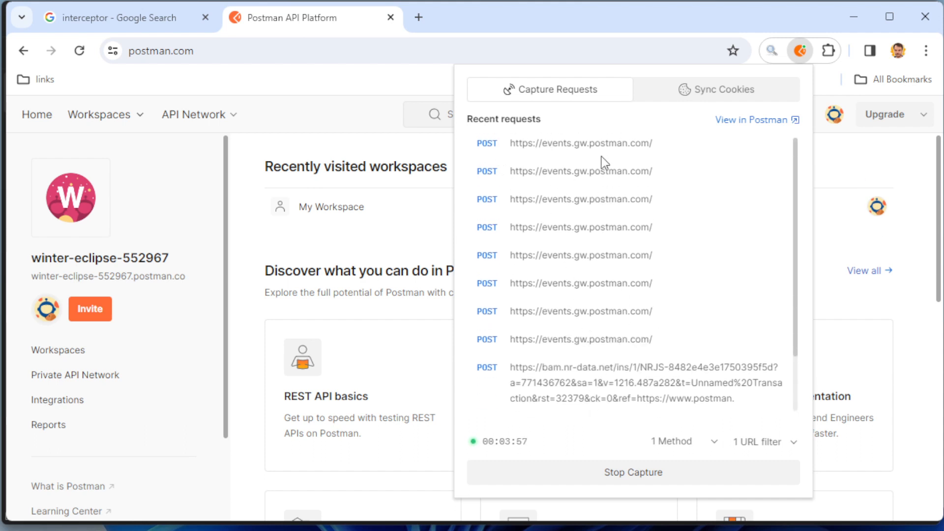
mouse_move(724, 463)
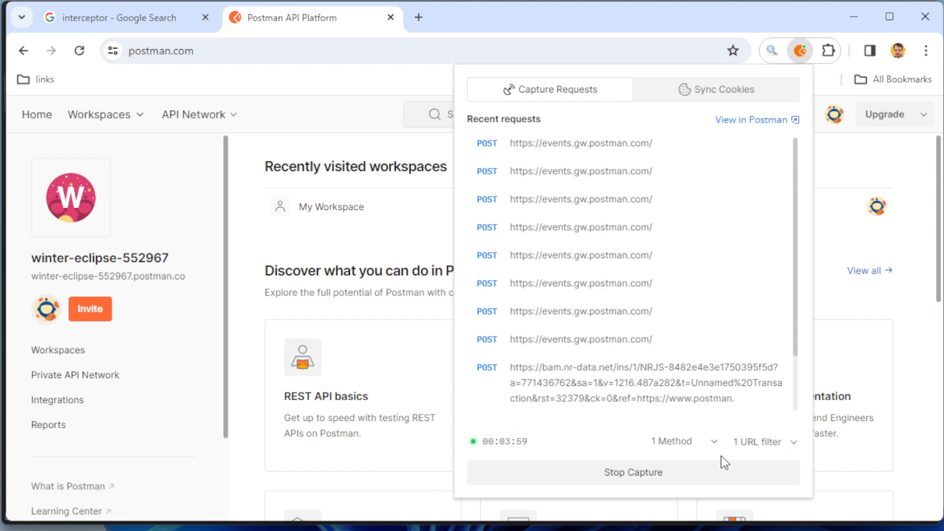
mouse_move(716, 453)
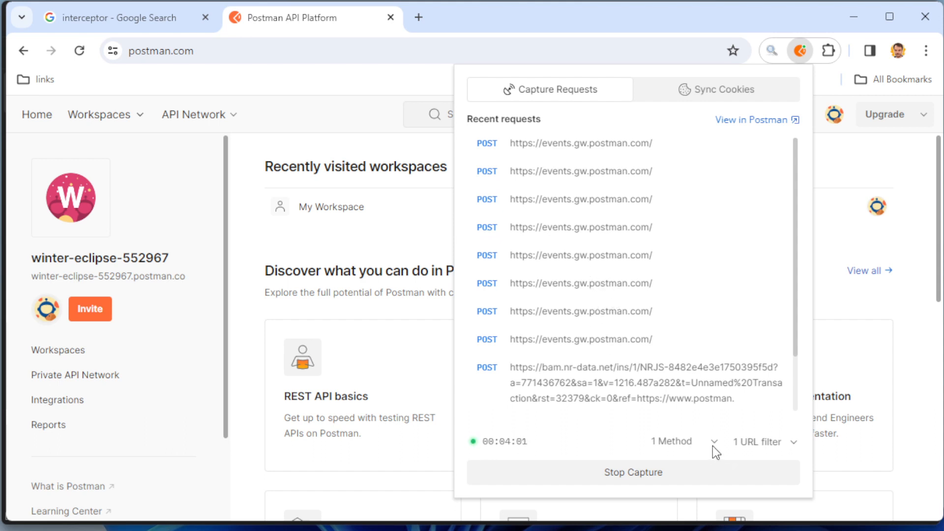